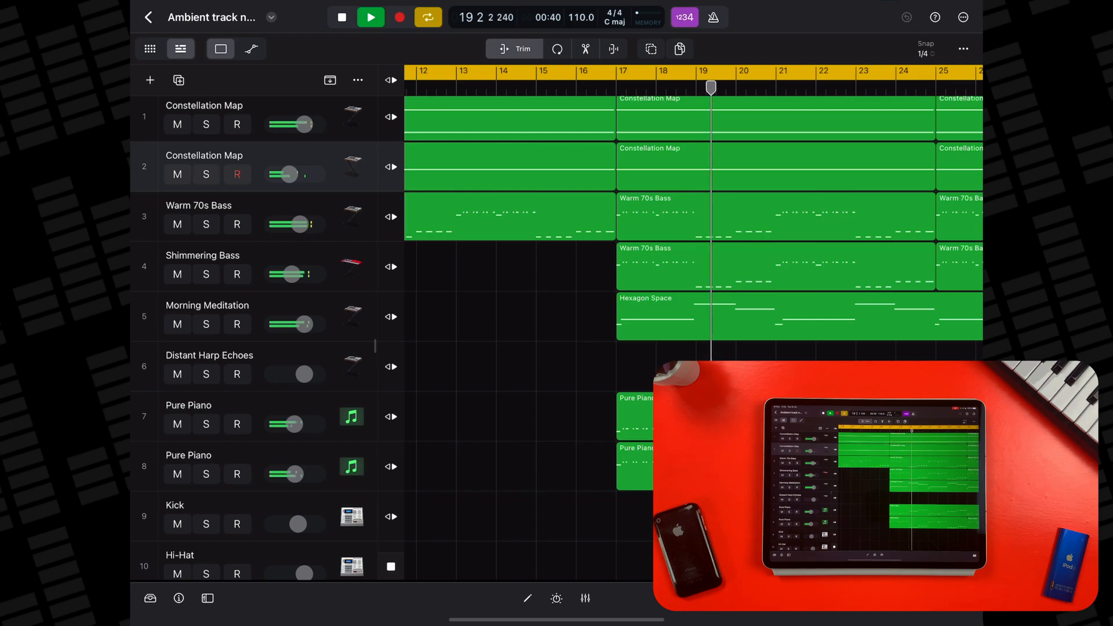
Activate instrument tracks Inst 2 to Inst 5 and dismiss the 'Not Enough Free Memory' warning
left_click(557, 598)
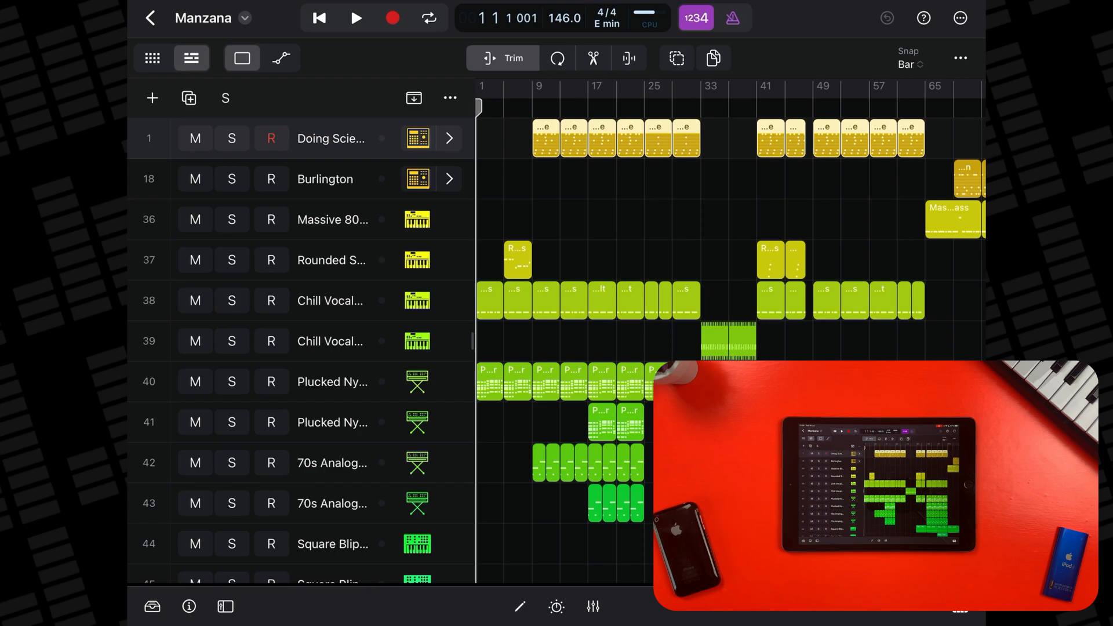
left_click(356, 17)
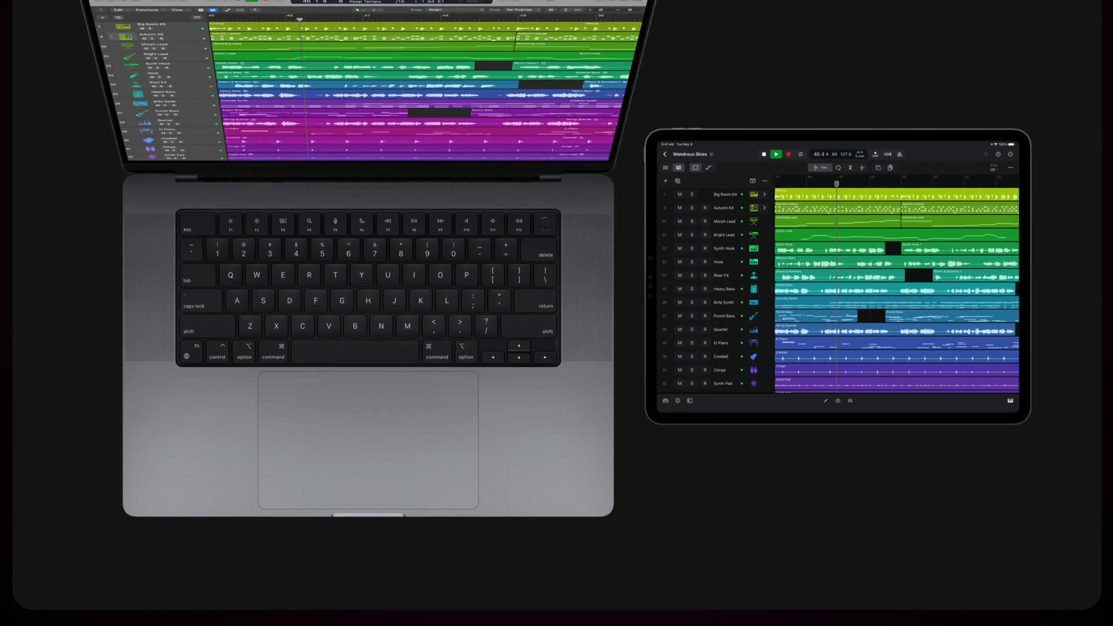
scroll("down", 3)
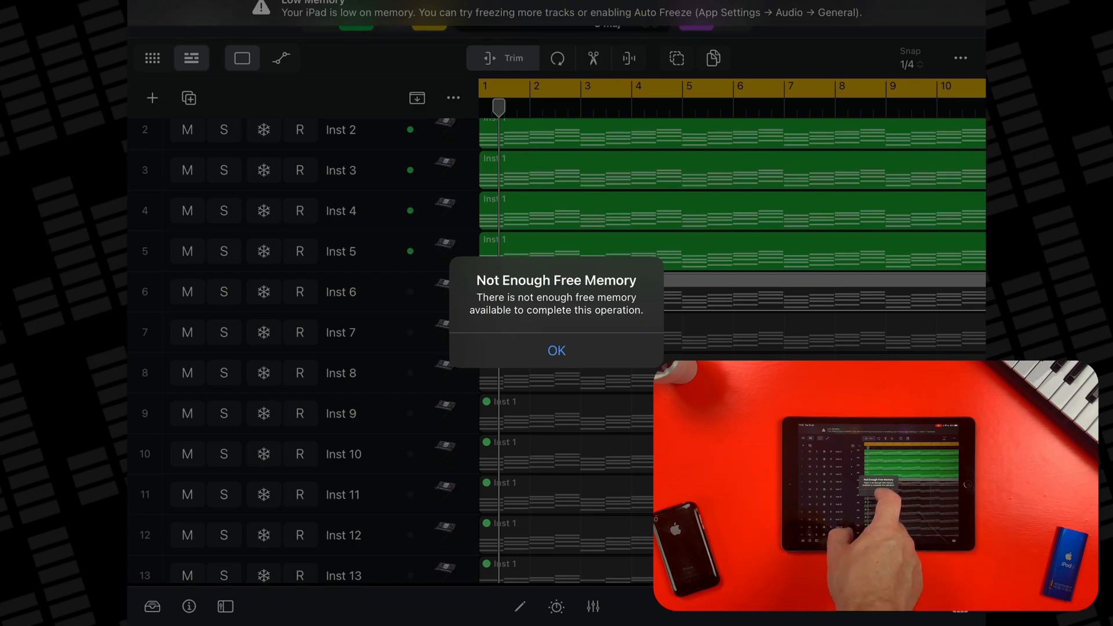
left_click(556, 350)
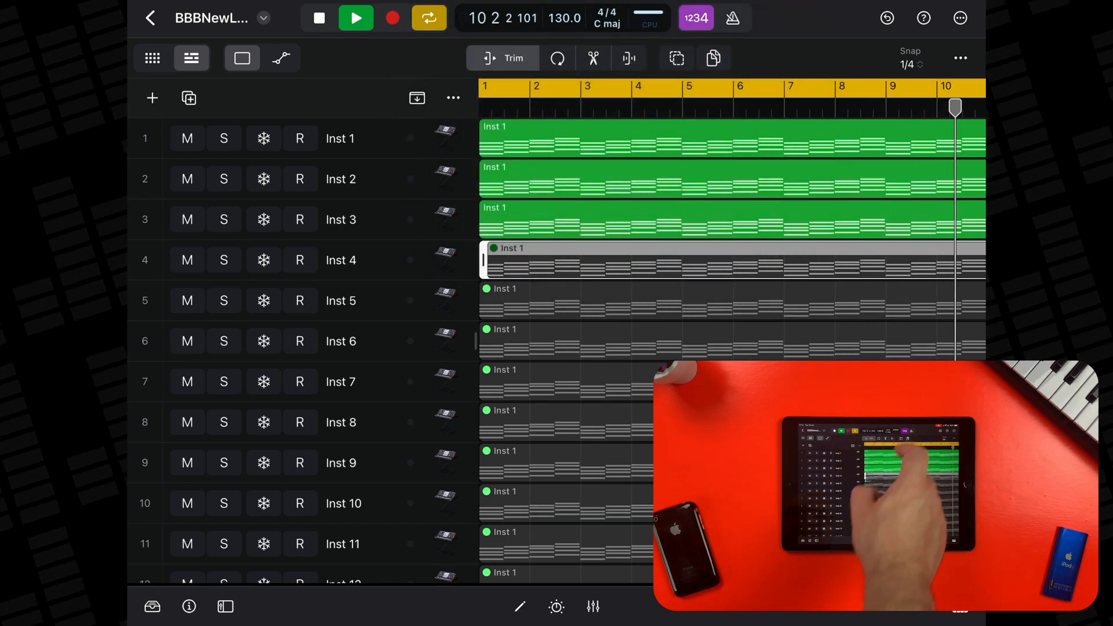